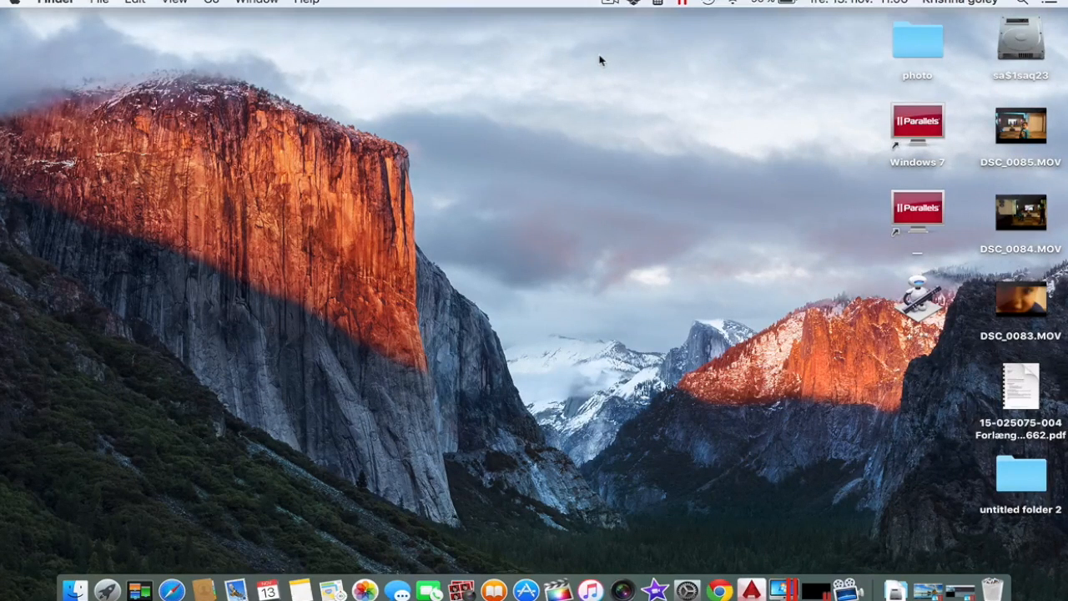
pyautogui.moveTo(525, 127)
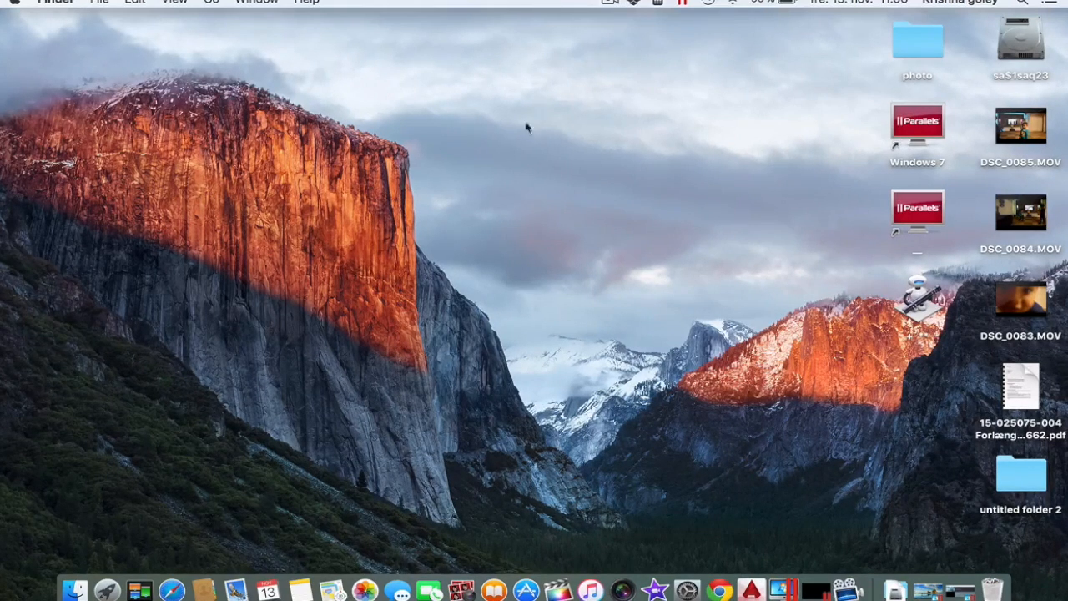
pyautogui.moveTo(457, 170)
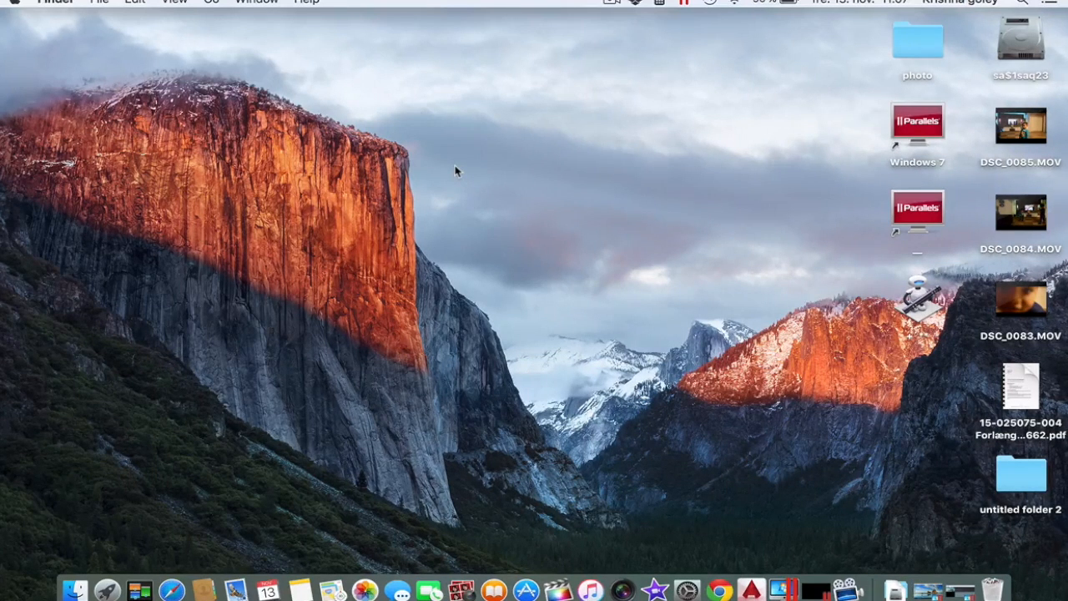
pyautogui.moveTo(421, 211)
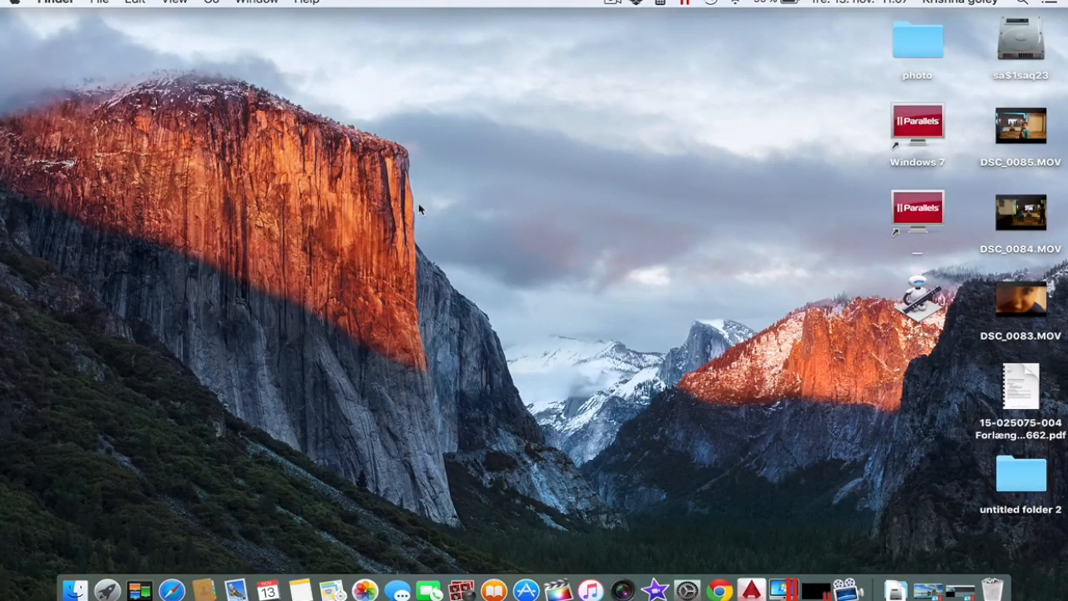
pyautogui.moveTo(414, 165)
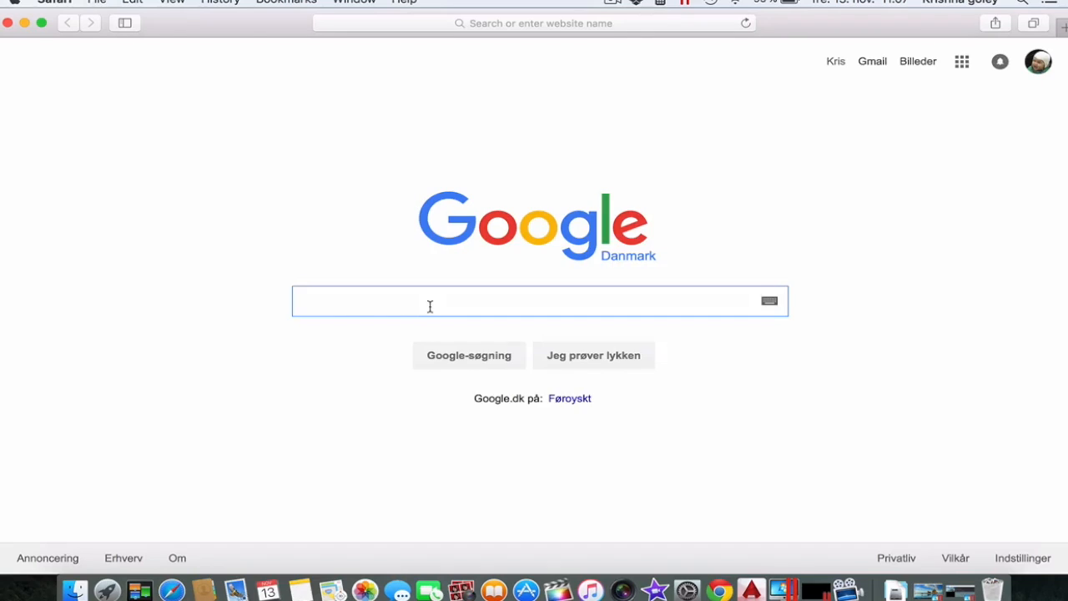
# Search Google for 'macs fan' and reach the CrystalIDEA Macs Fan Control product page
pyautogui.write('macs f')
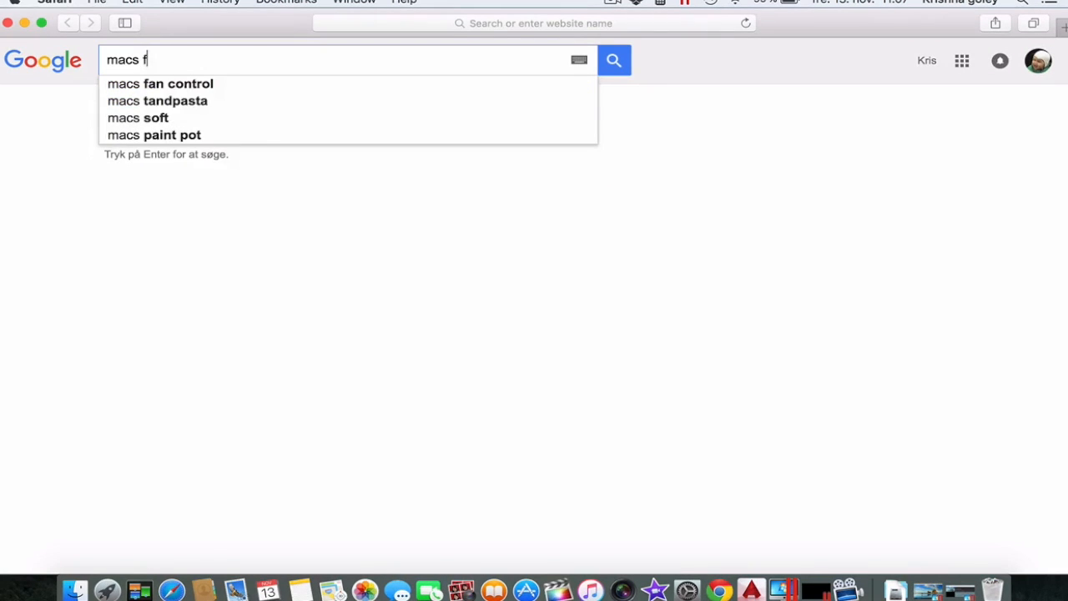
pyautogui.write('an control')
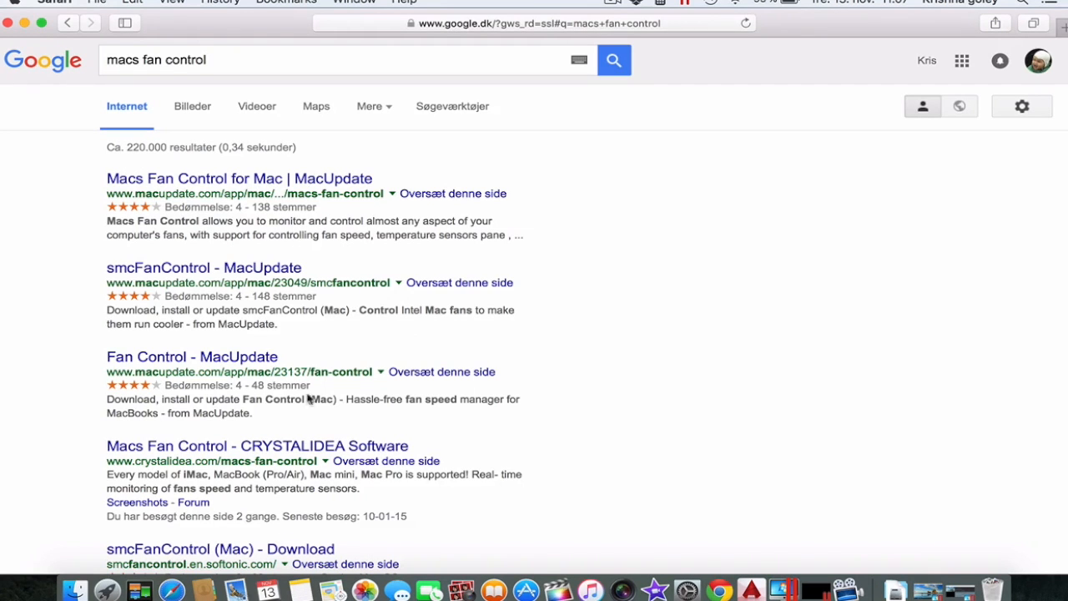
pyautogui.scroll(-3)
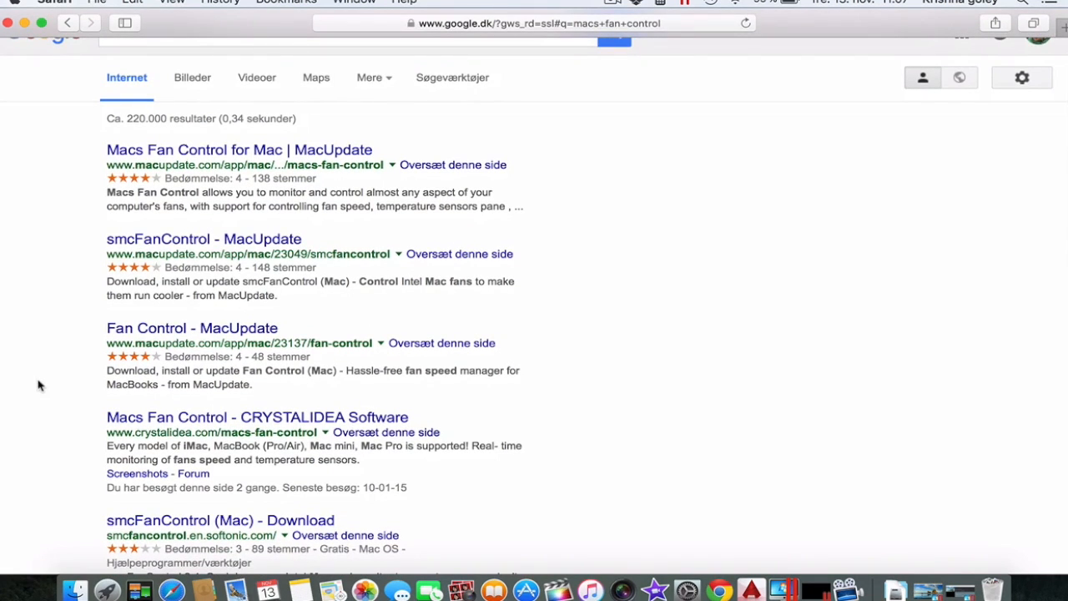
pyautogui.scroll(-3)
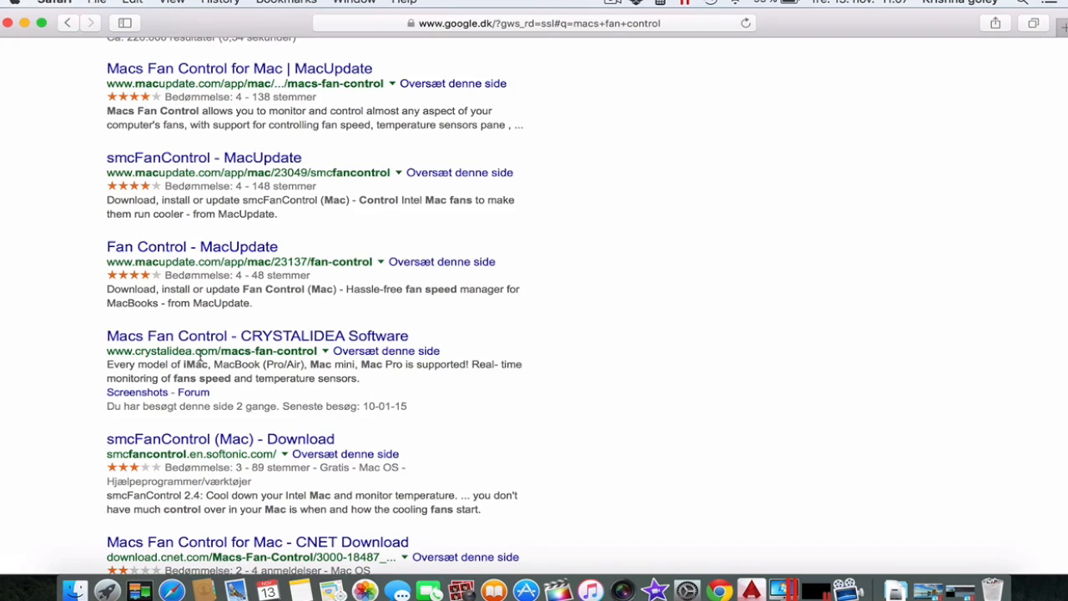
pyautogui.click(257, 335)
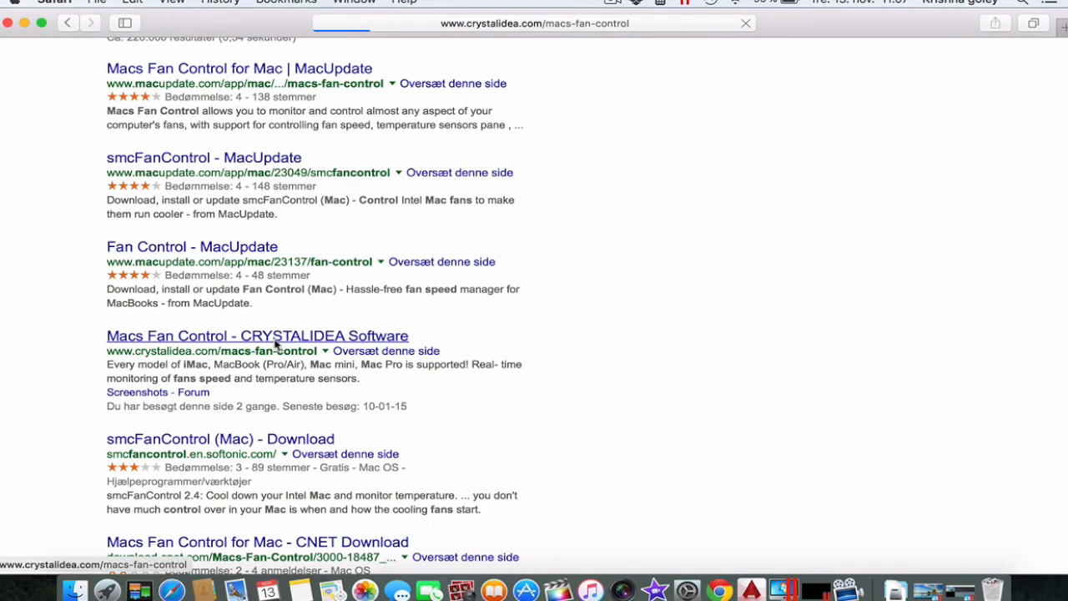
pyautogui.click(257, 335)
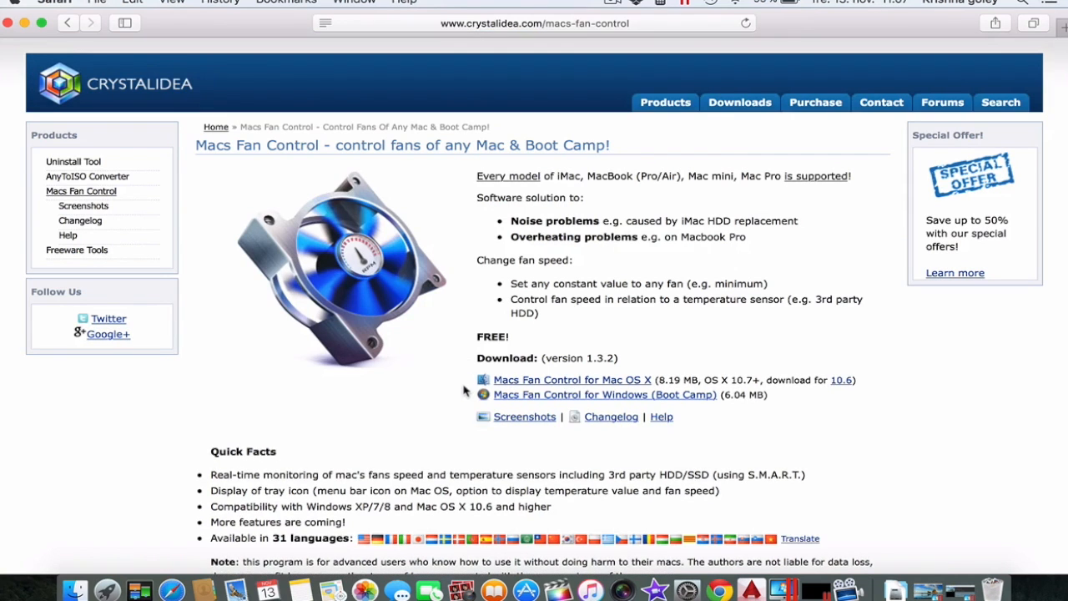
pyautogui.scroll(-3)
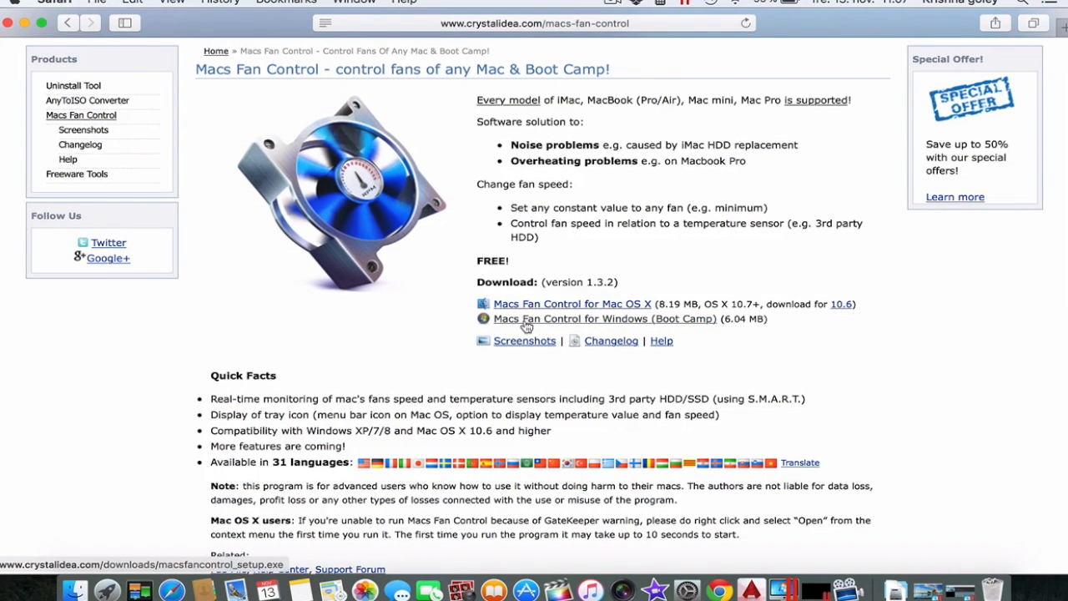
pyautogui.moveTo(656, 328)
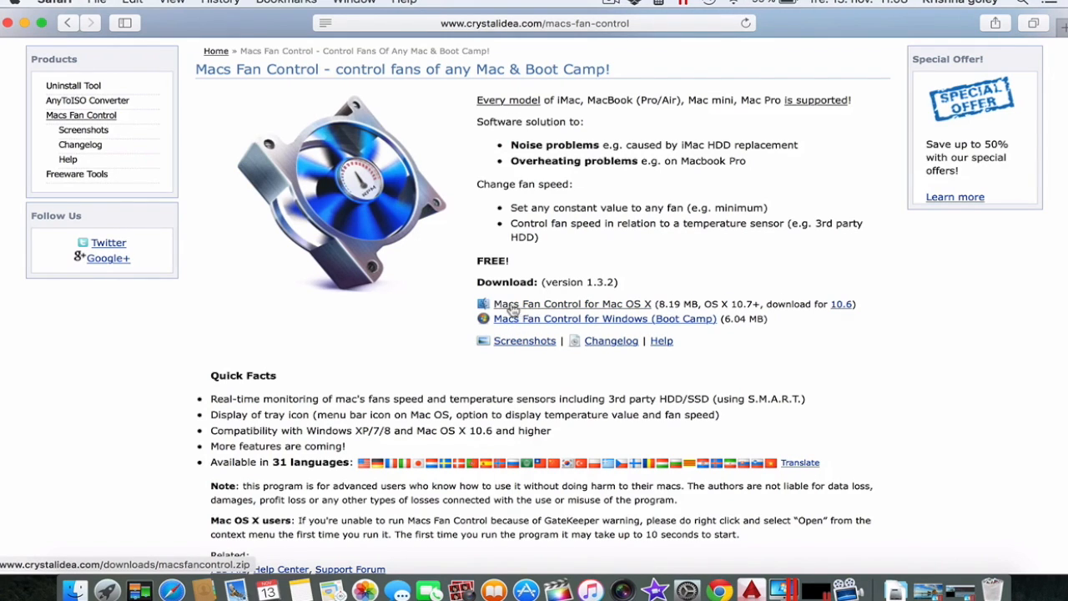
pyautogui.moveTo(604, 317)
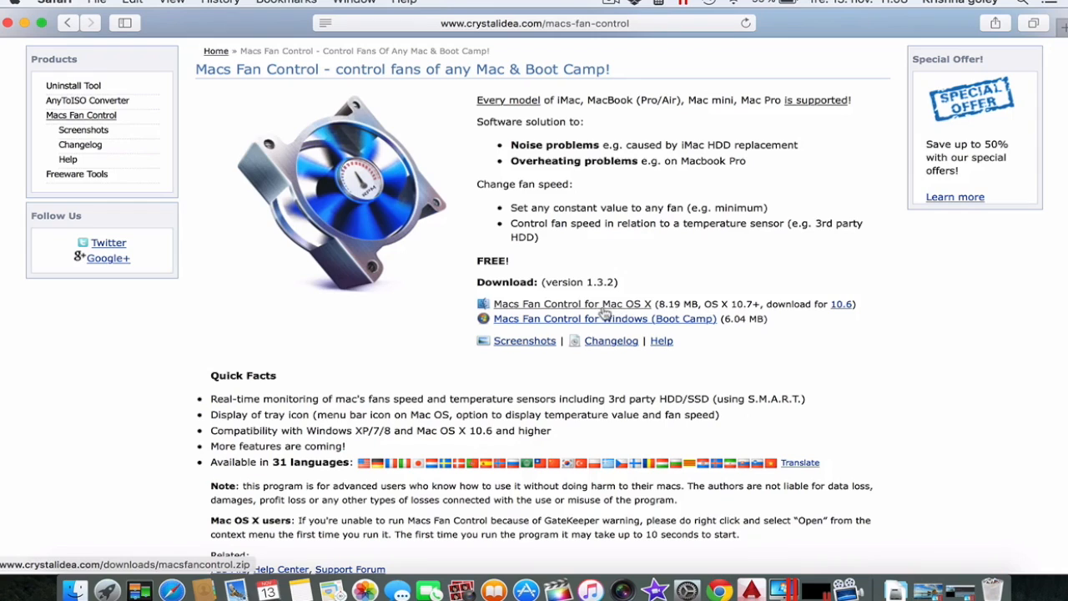
# Request the Macs Fan Control download for Mac OS X
pyautogui.click(573, 304)
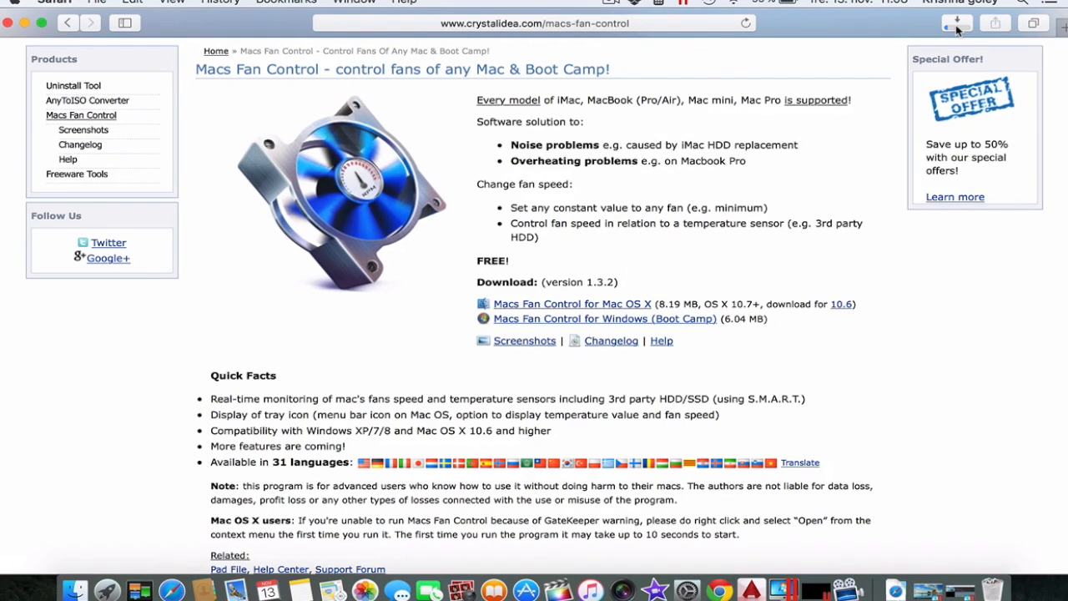
pyautogui.moveTo(956, 23)
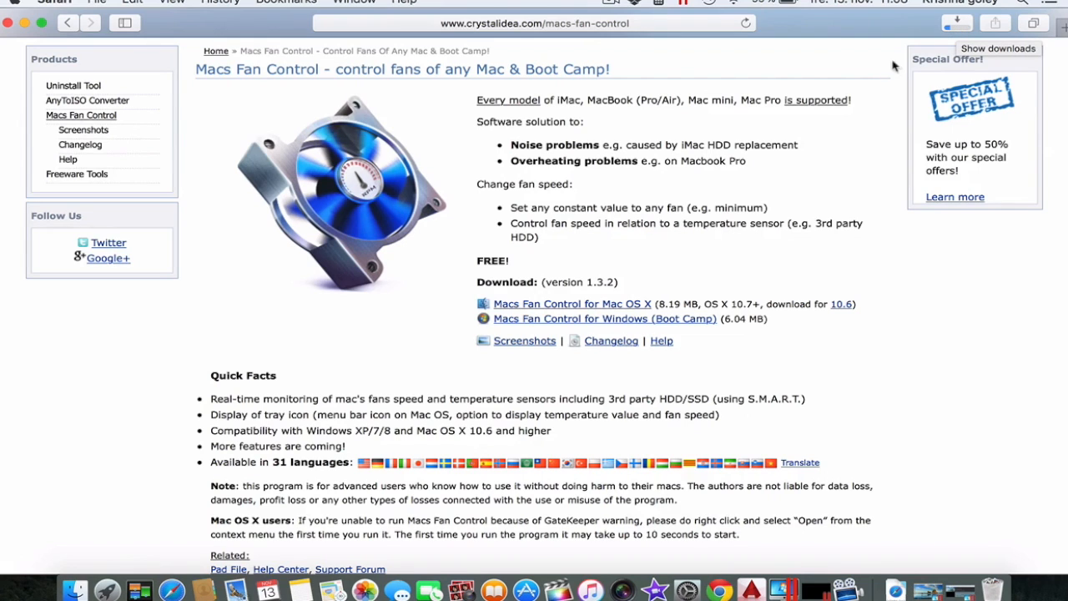
# Check Safari's downloads and launch 'macs Fan Control' via Spotlight
pyautogui.click(42, 24)
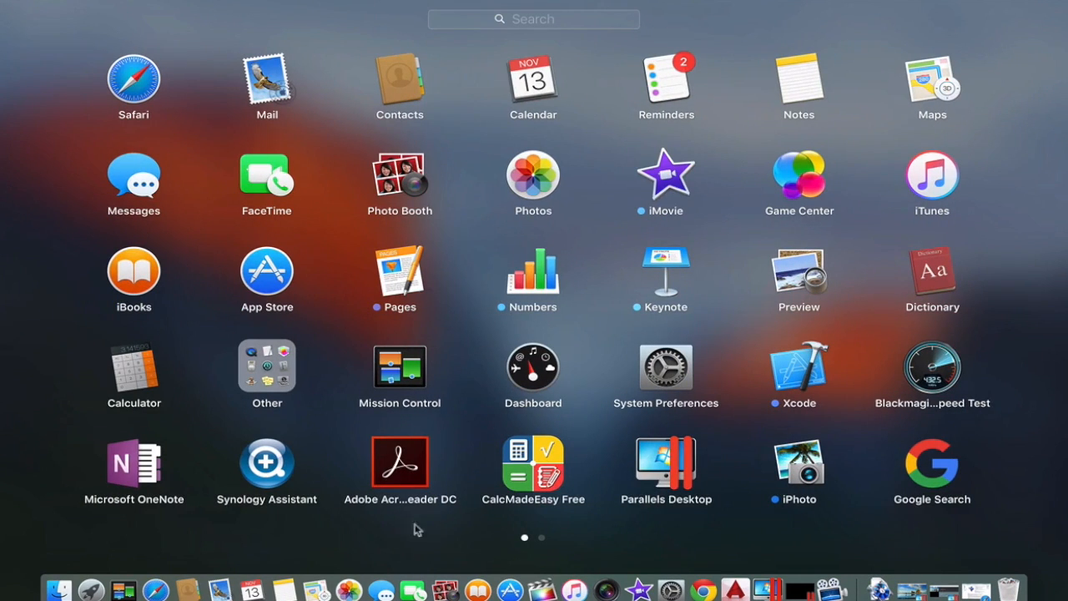
pyautogui.moveTo(345, 531)
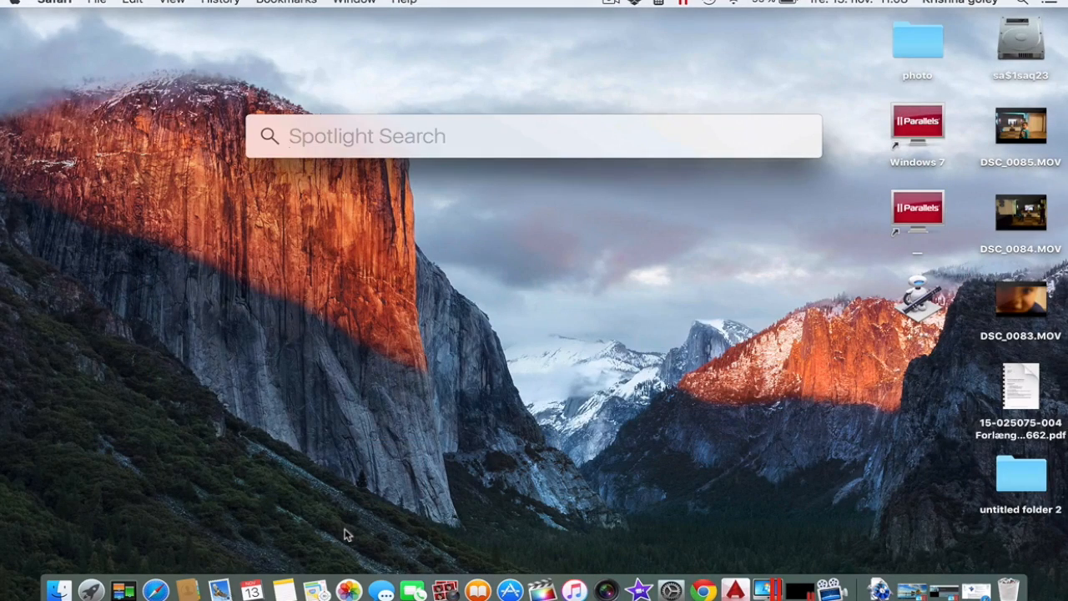
pyautogui.write('macs Fan Control')
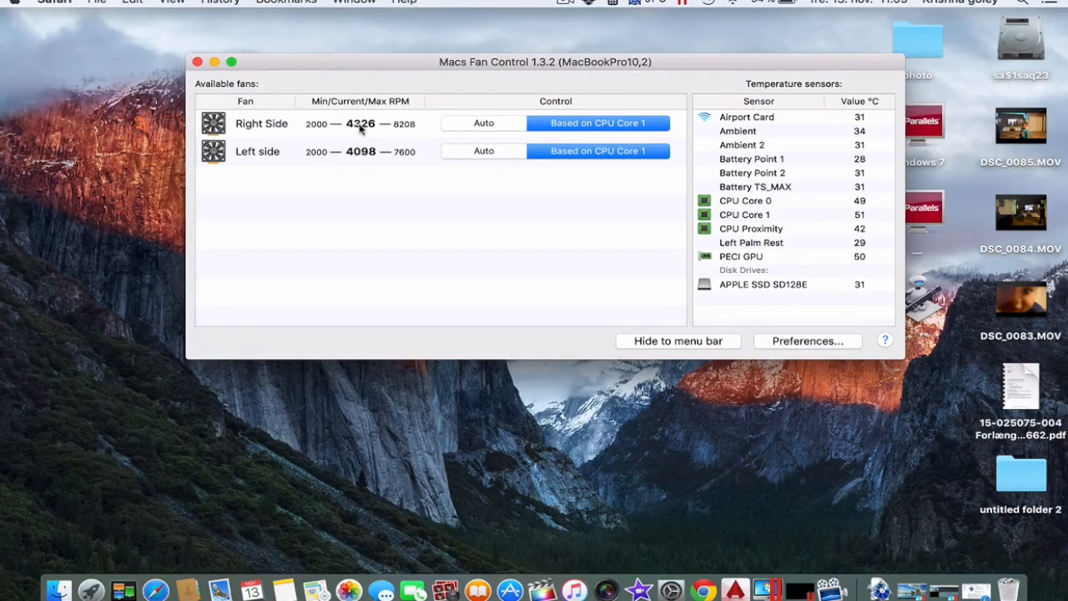
pyautogui.moveTo(404, 130)
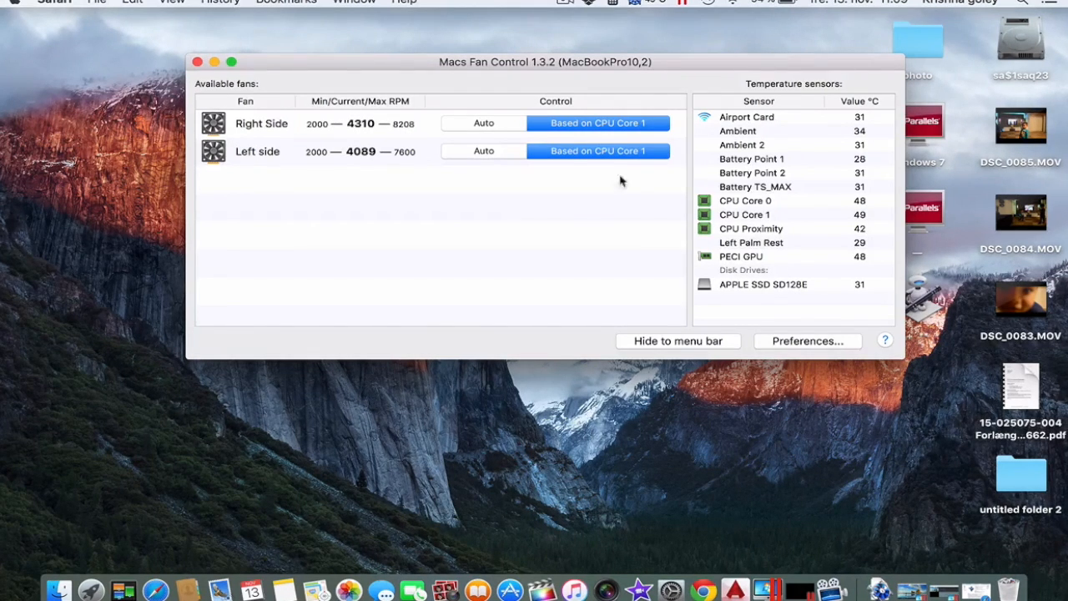
pyautogui.moveTo(637, 171)
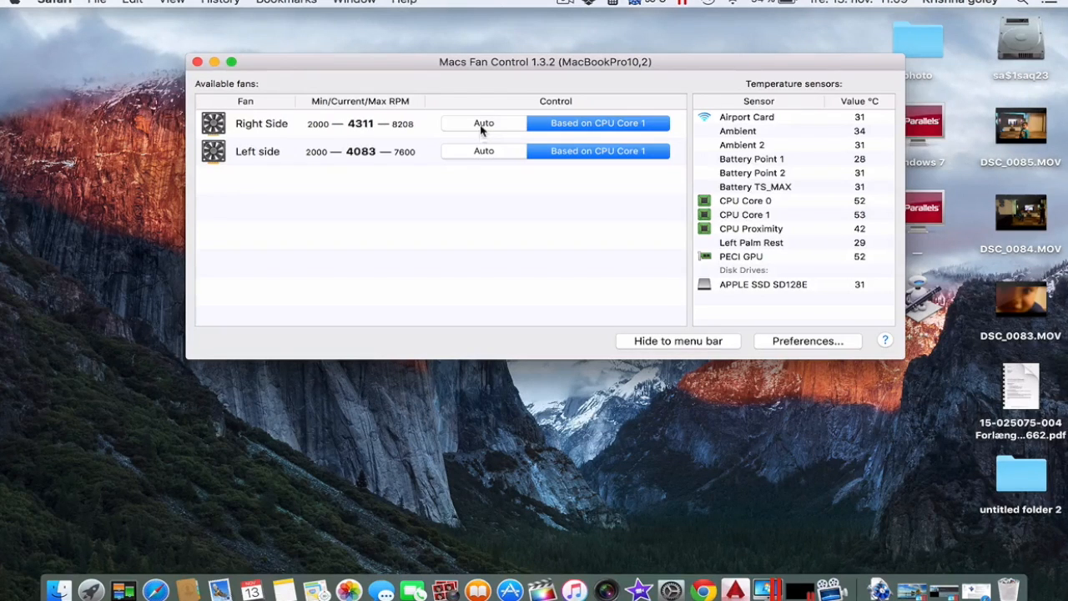
# Put the Right Side fan on automatic, then bring up its custom control at constant 2151 RPM
pyautogui.click(484, 123)
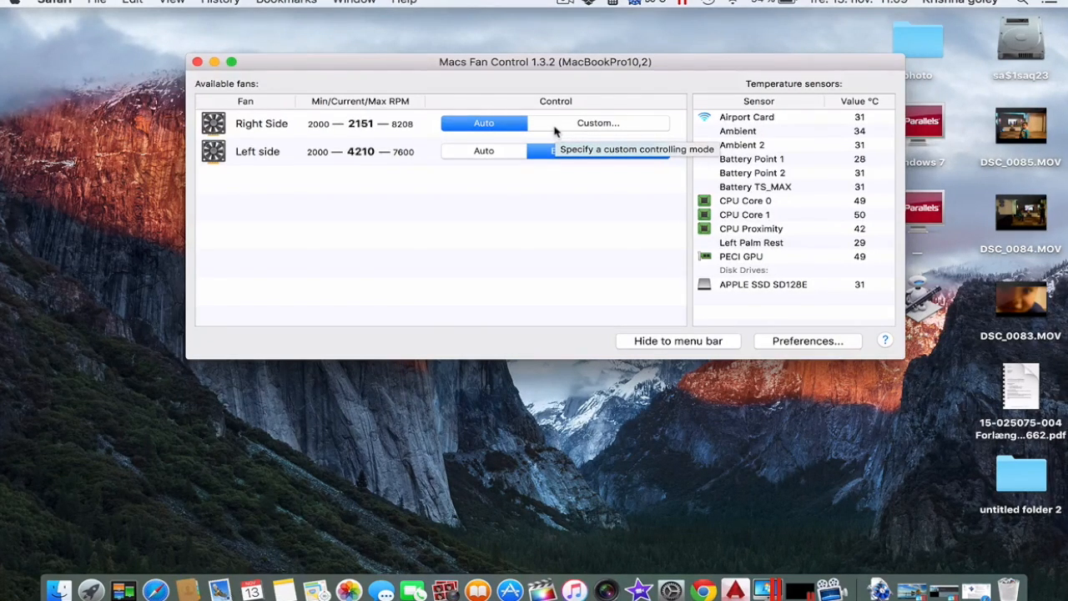
pyautogui.click(597, 123)
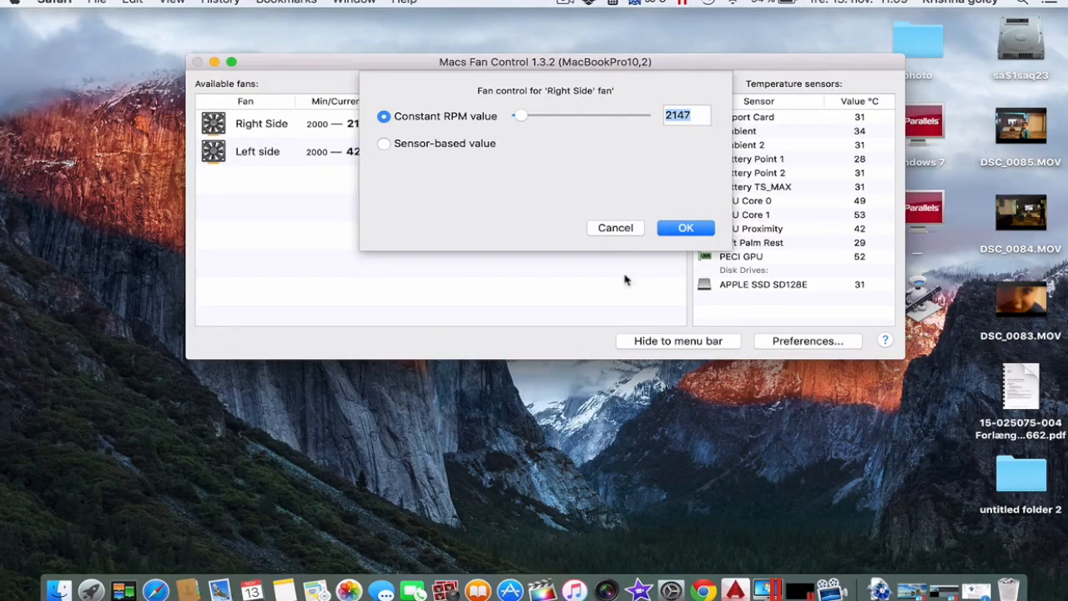
pyautogui.click(685, 227)
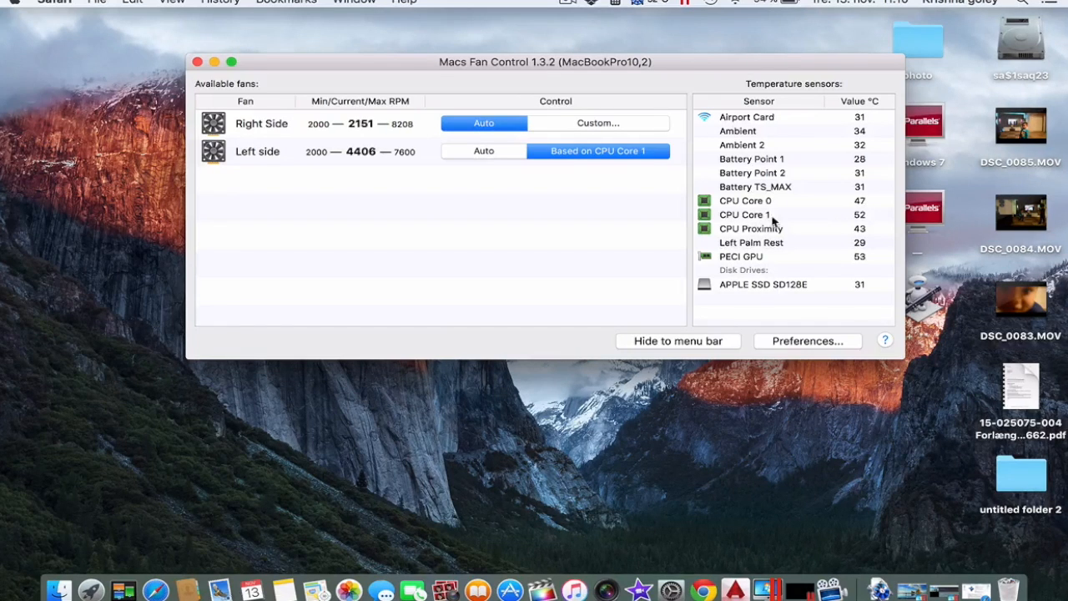
pyautogui.click(597, 123)
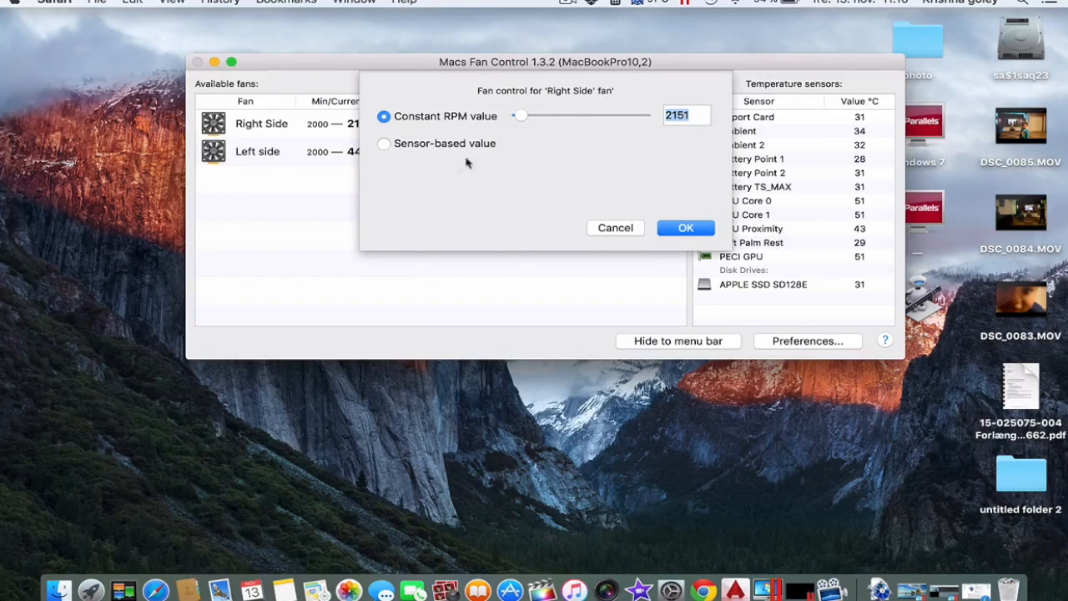
# Switch the Right Side fan to sensor-based control on CPU Core 1 with start temperature 35°C
pyautogui.click(384, 144)
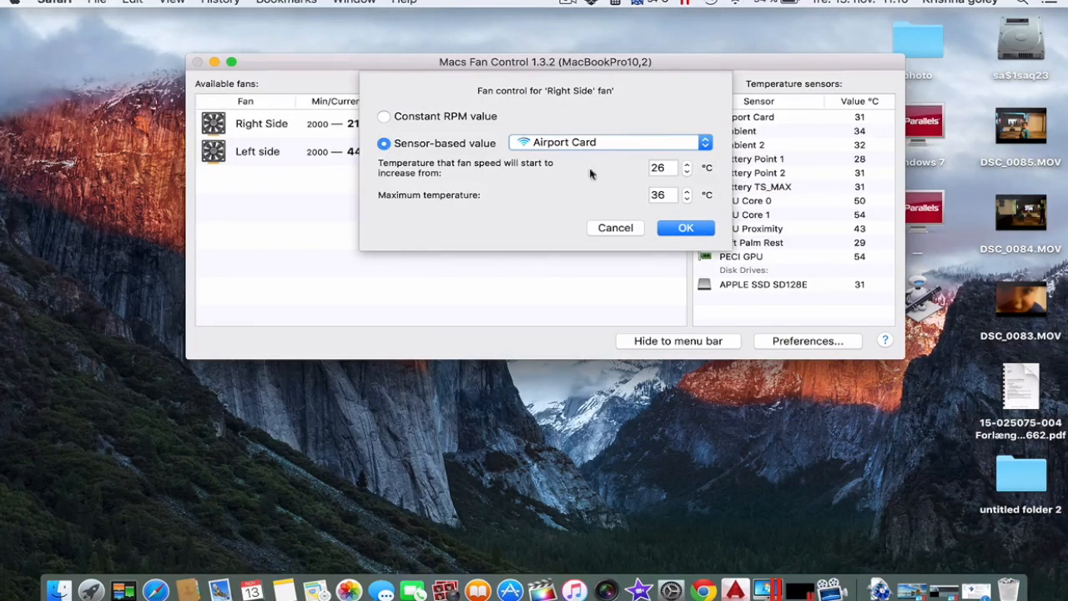
pyautogui.click(609, 142)
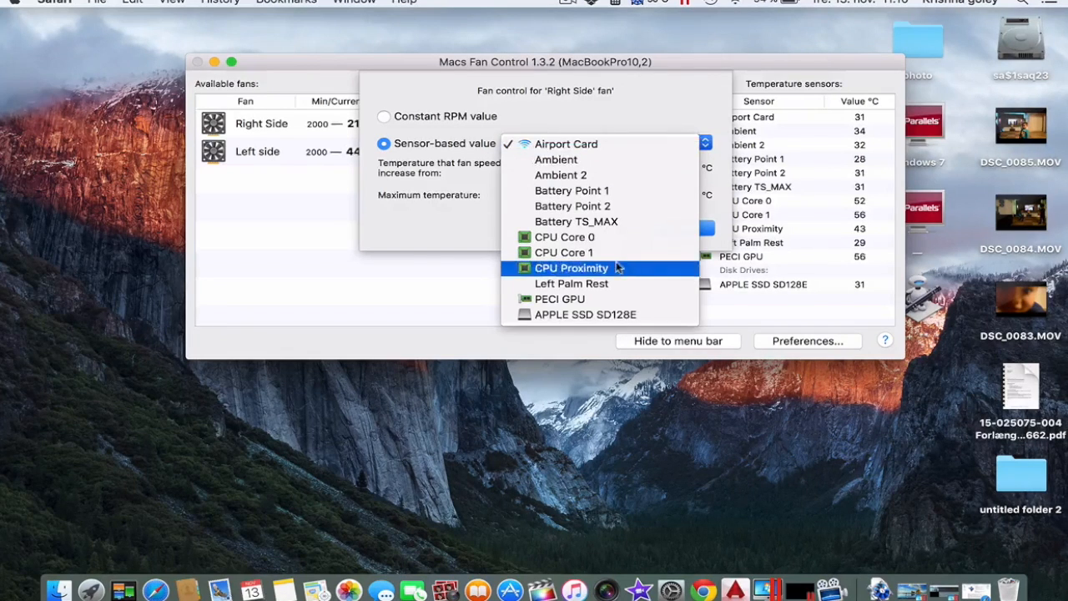
pyautogui.moveTo(564, 252)
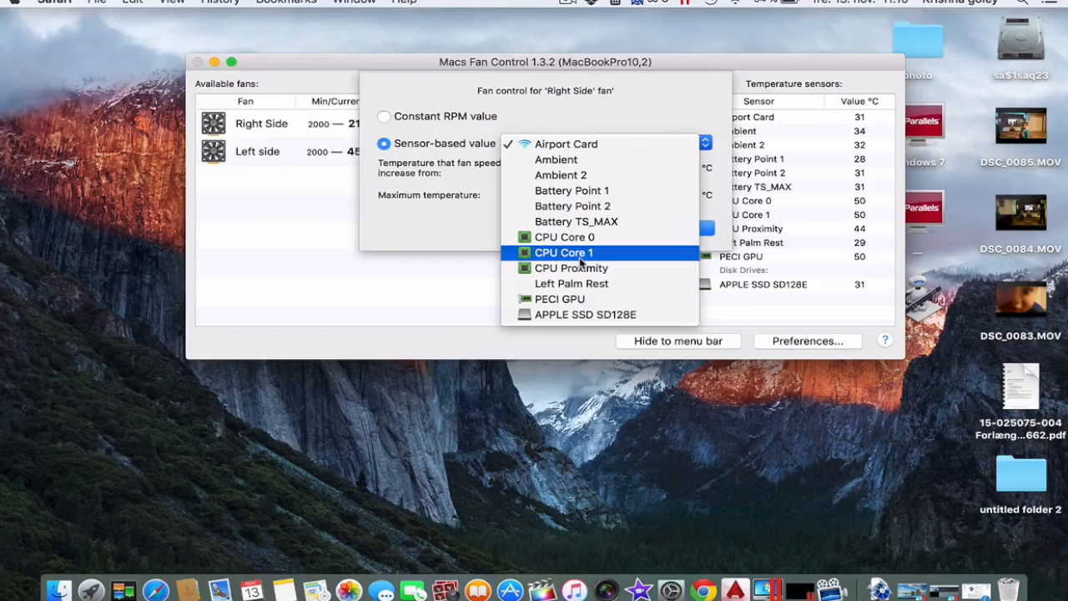
pyautogui.click(564, 252)
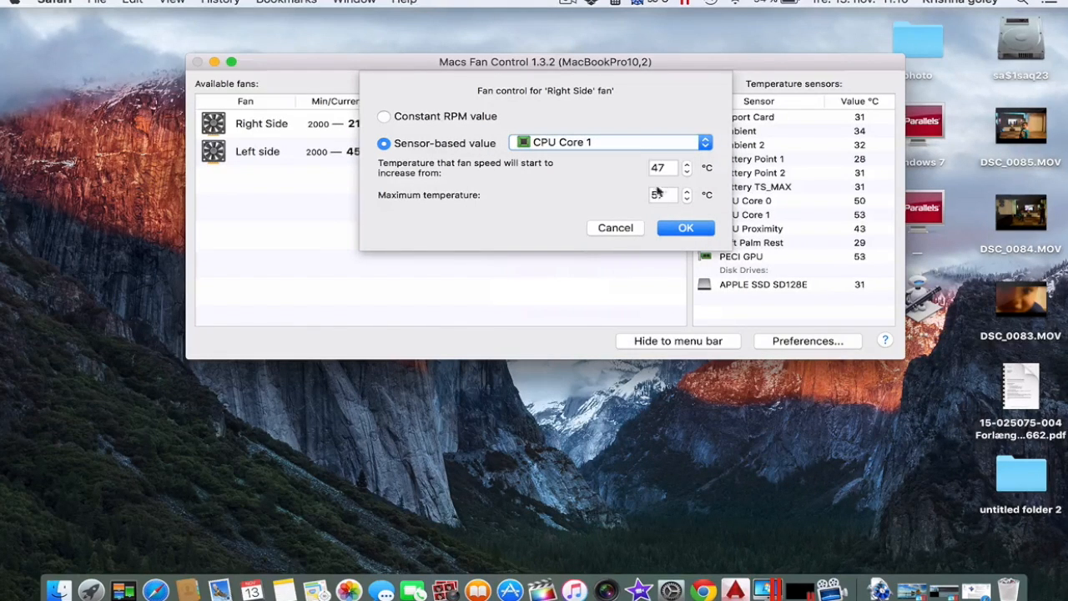
pyautogui.click(688, 190)
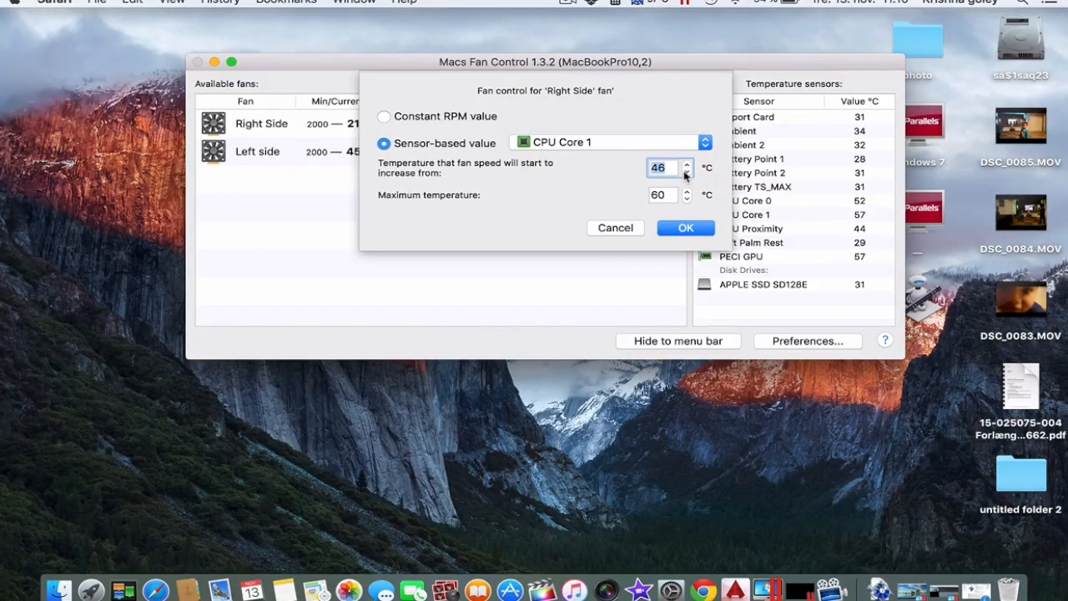
pyautogui.click(687, 171)
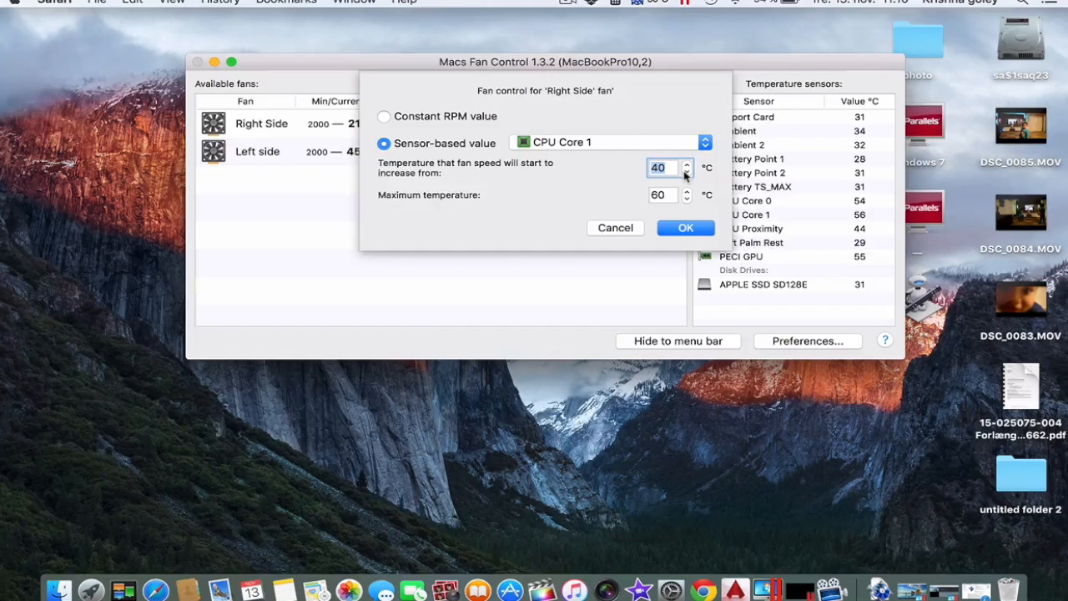
pyautogui.click(688, 172)
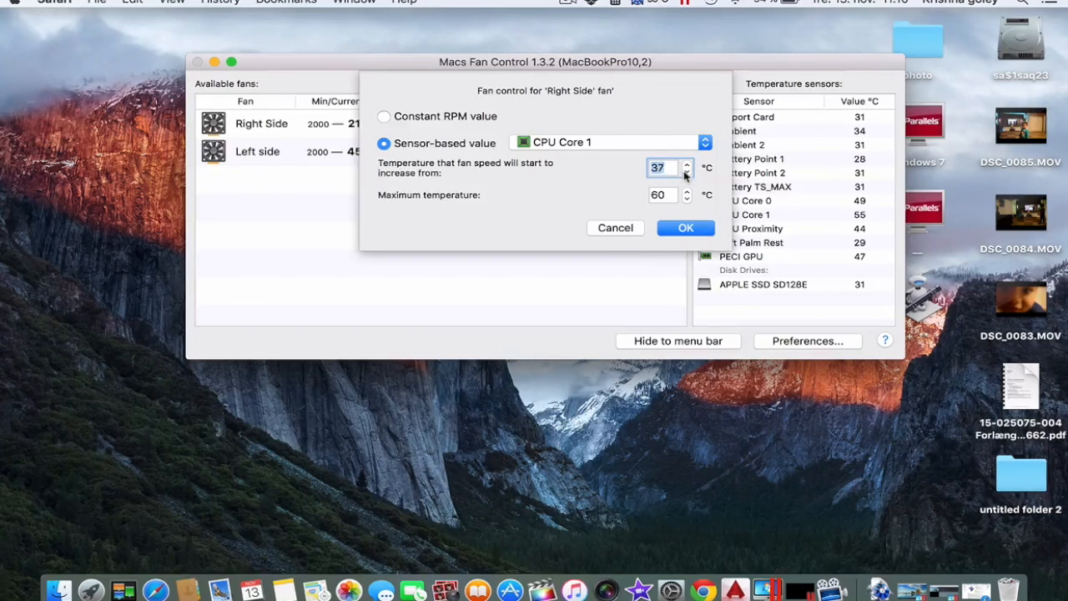
pyautogui.click(687, 171)
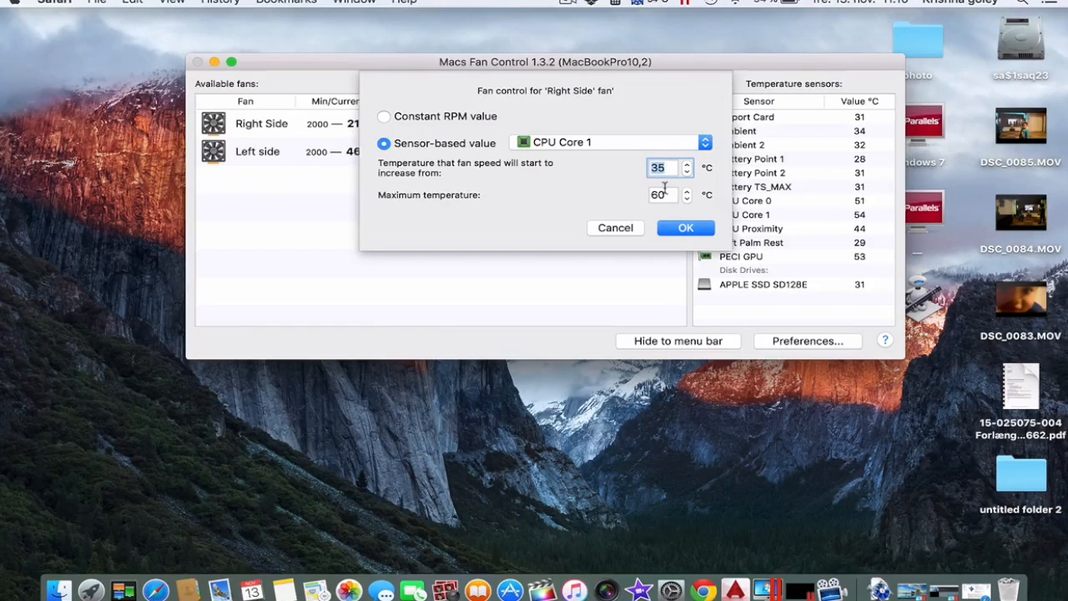
# Raise the maximum temperature to 80°C and apply the Right Side fan settings
pyautogui.click(688, 191)
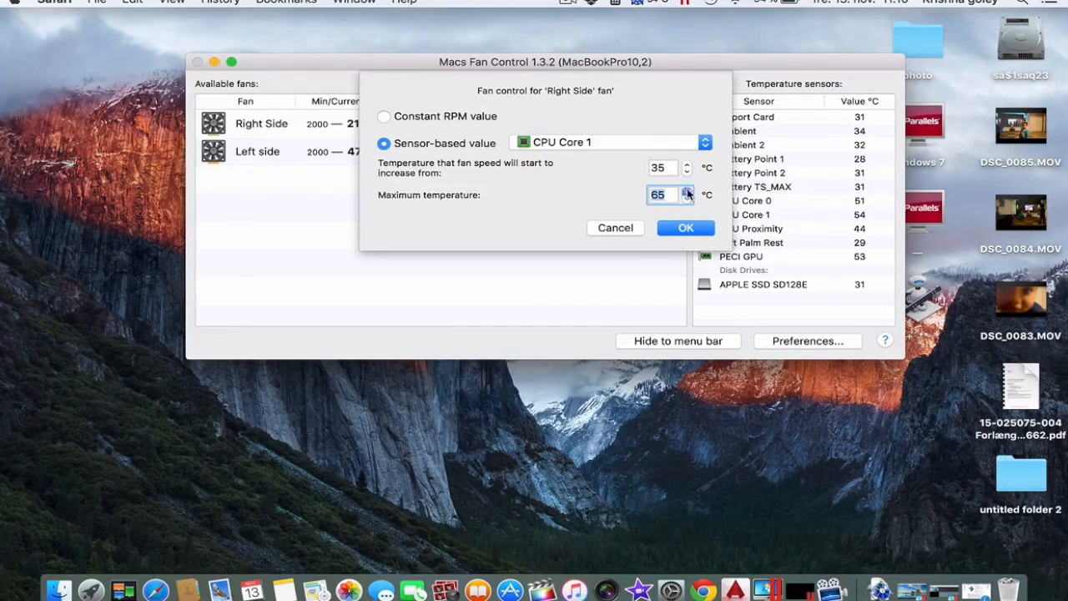
pyautogui.click(687, 190)
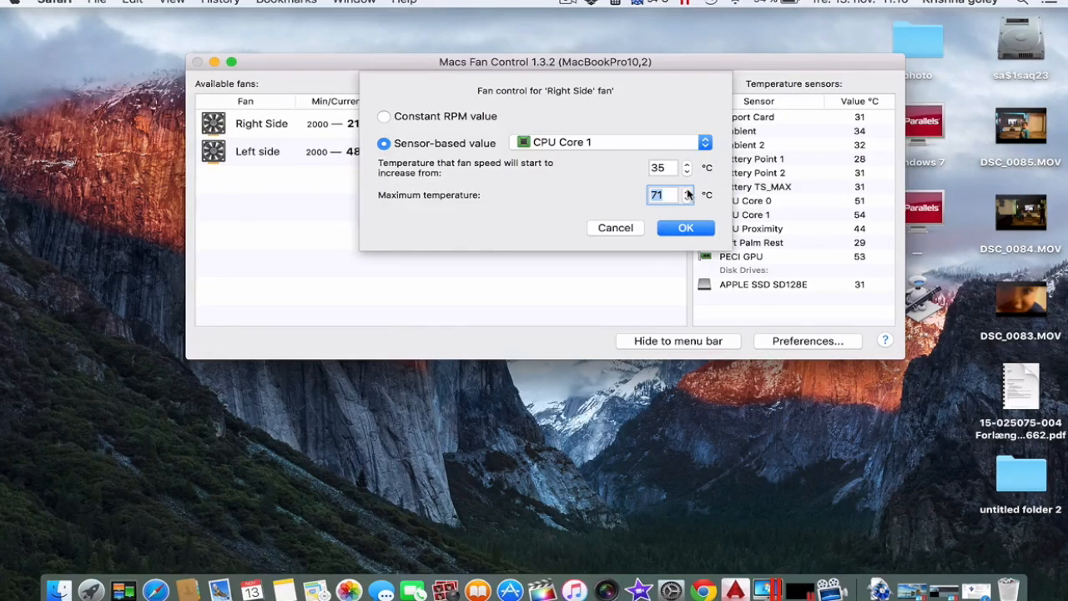
pyautogui.click(687, 190)
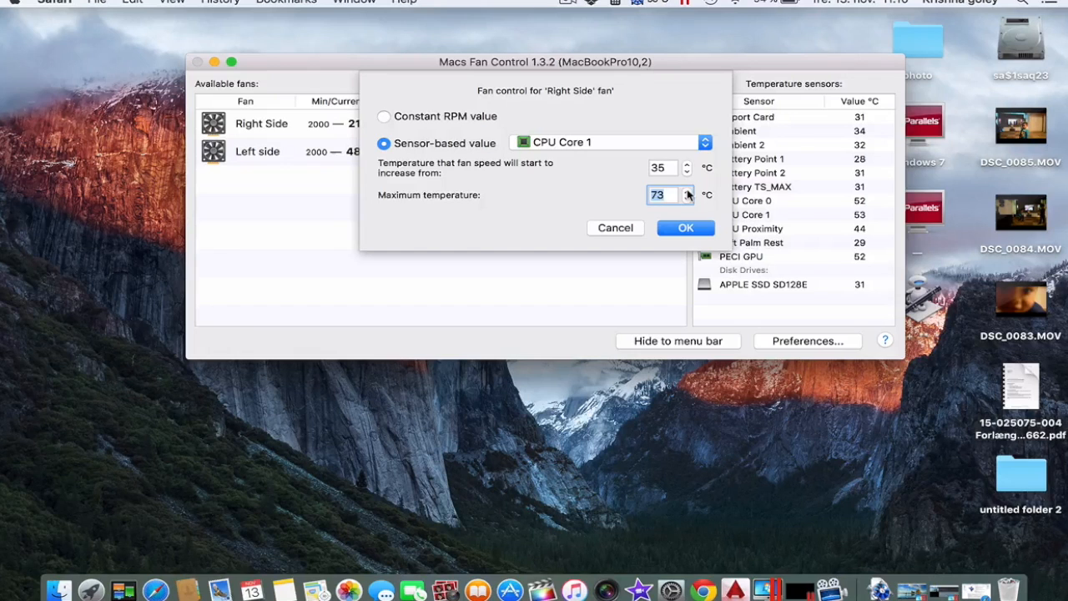
pyautogui.click(687, 190)
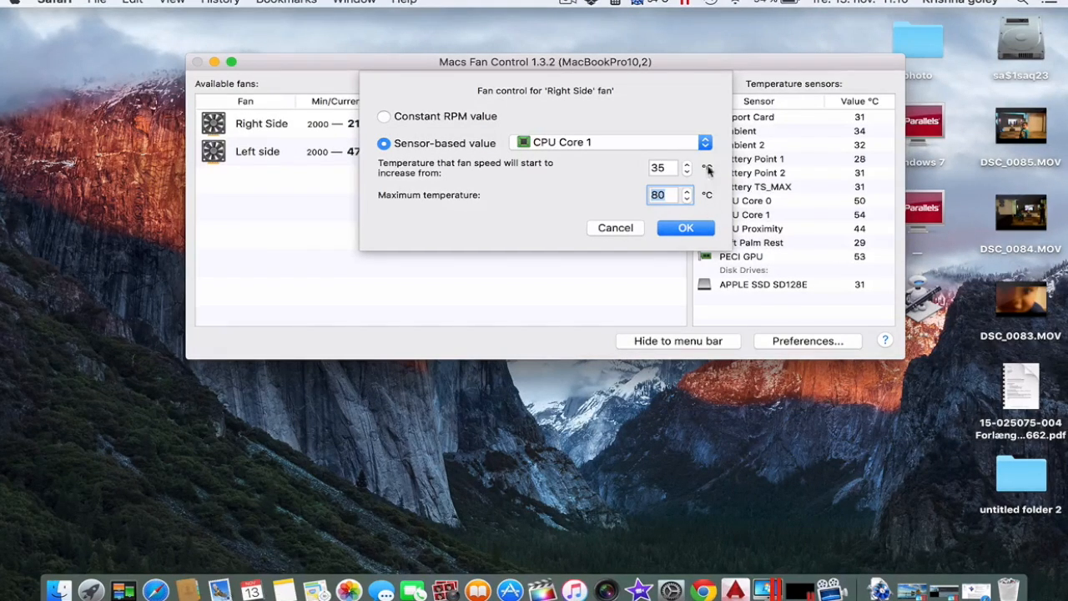
pyautogui.click(684, 227)
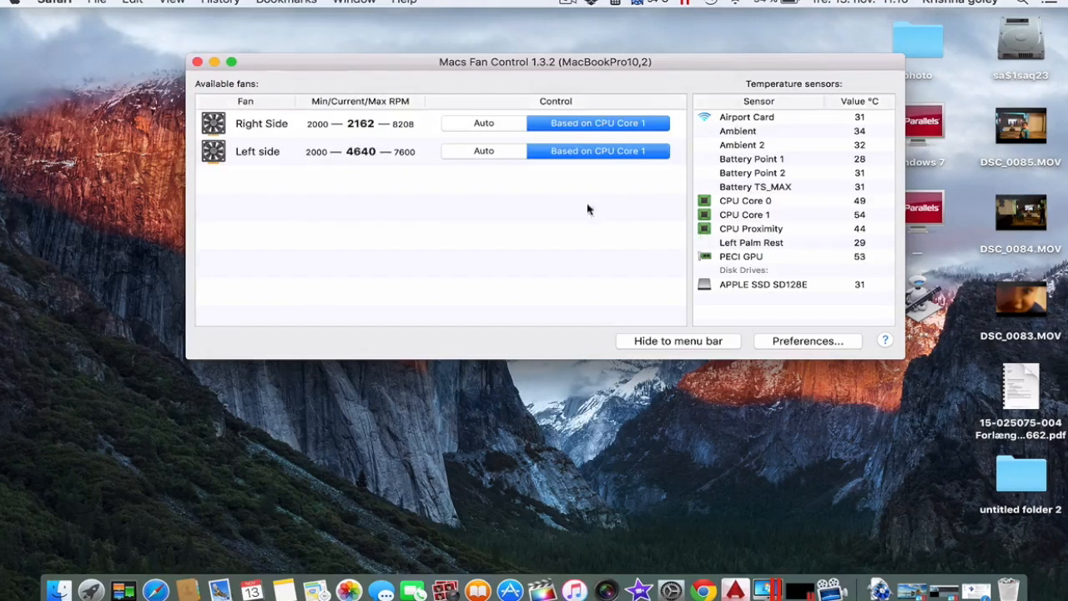
pyautogui.click(598, 150)
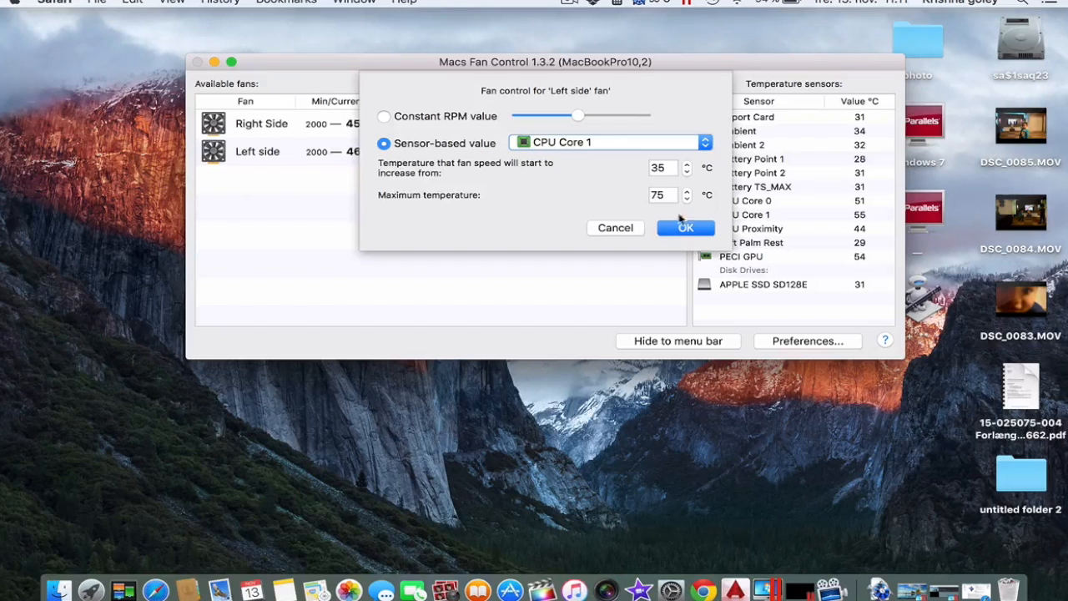
pyautogui.click(684, 226)
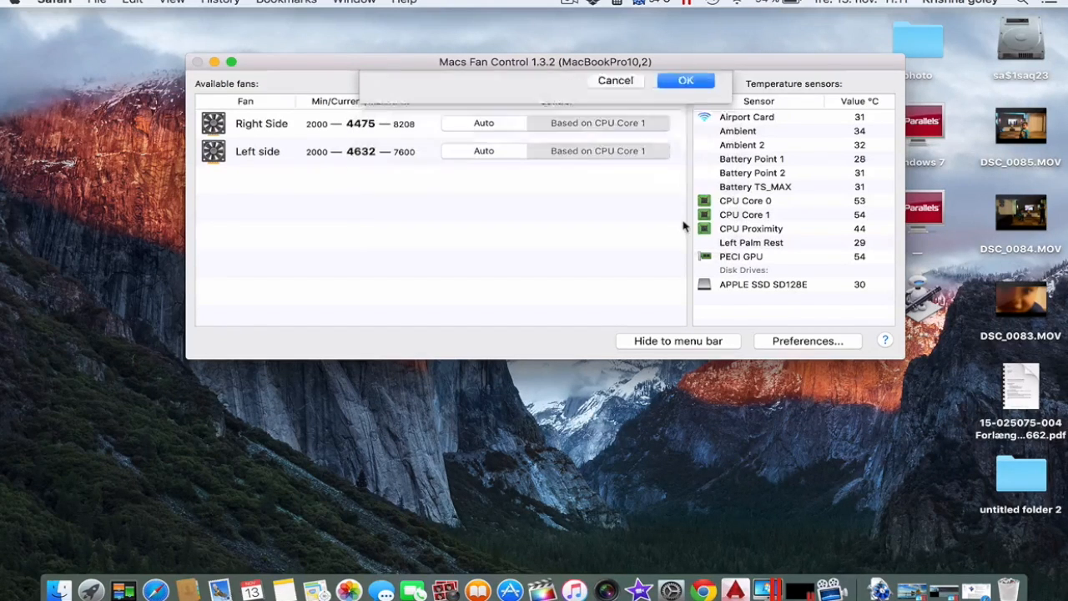
pyautogui.click(684, 80)
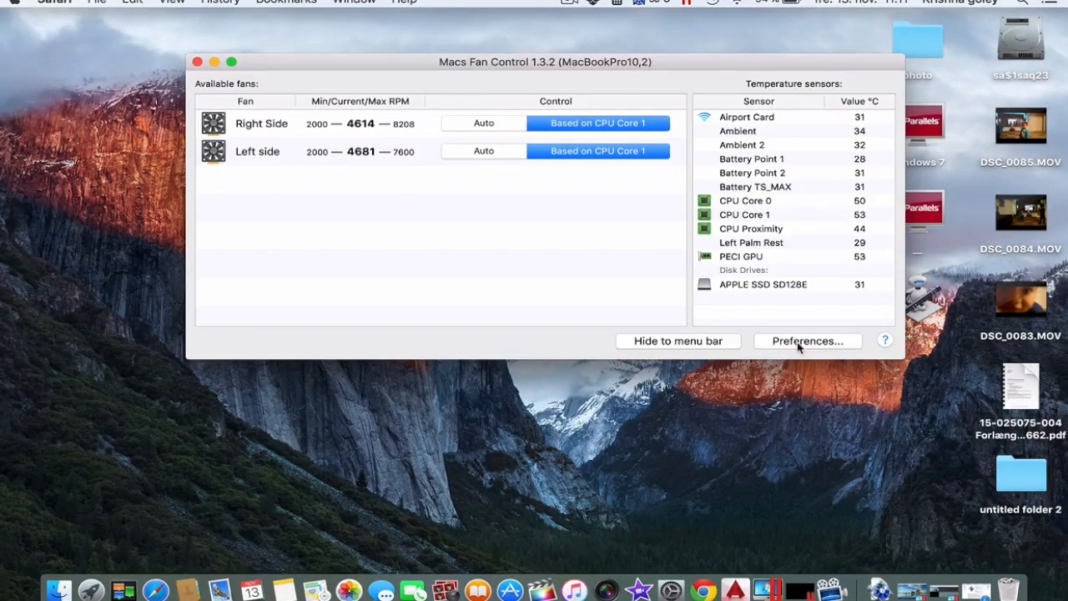
# Browse the General, Menubar display and Diagnostics preferences without changes and close them
pyautogui.click(808, 340)
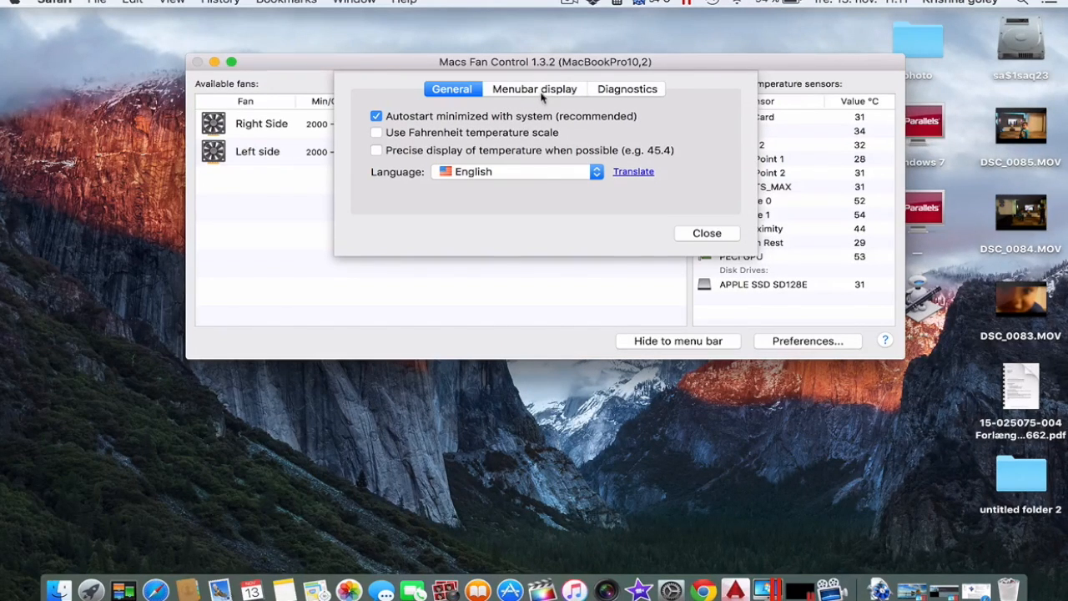
pyautogui.click(517, 170)
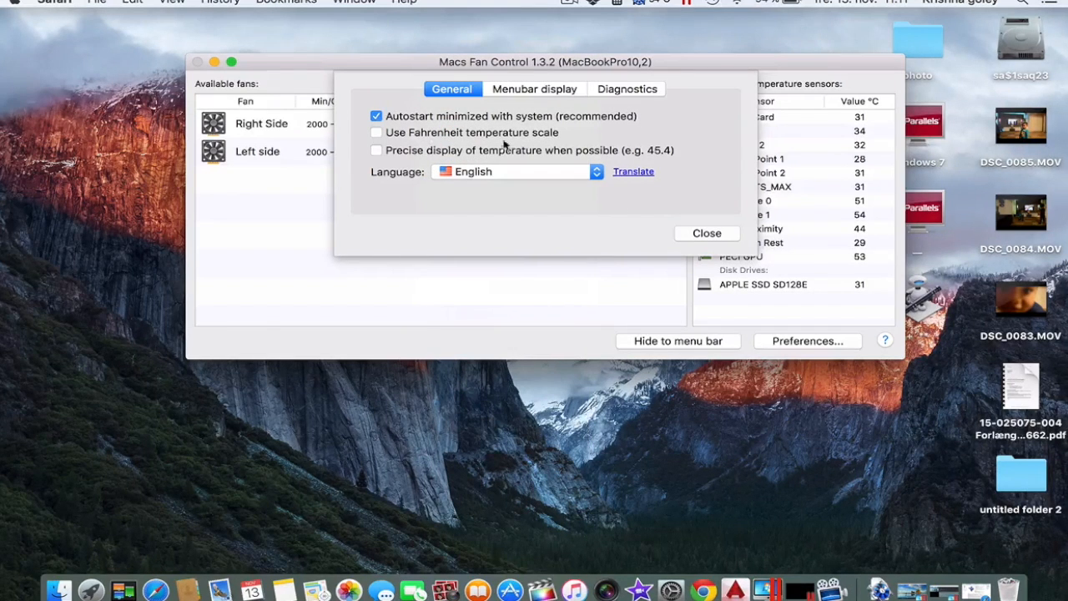
pyautogui.click(534, 88)
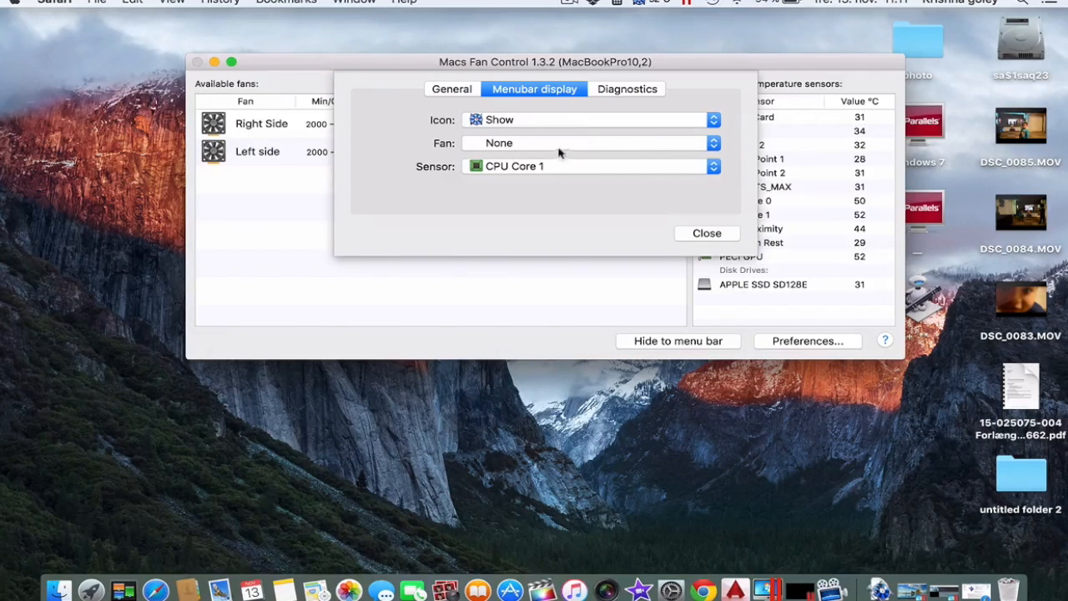
pyautogui.click(627, 88)
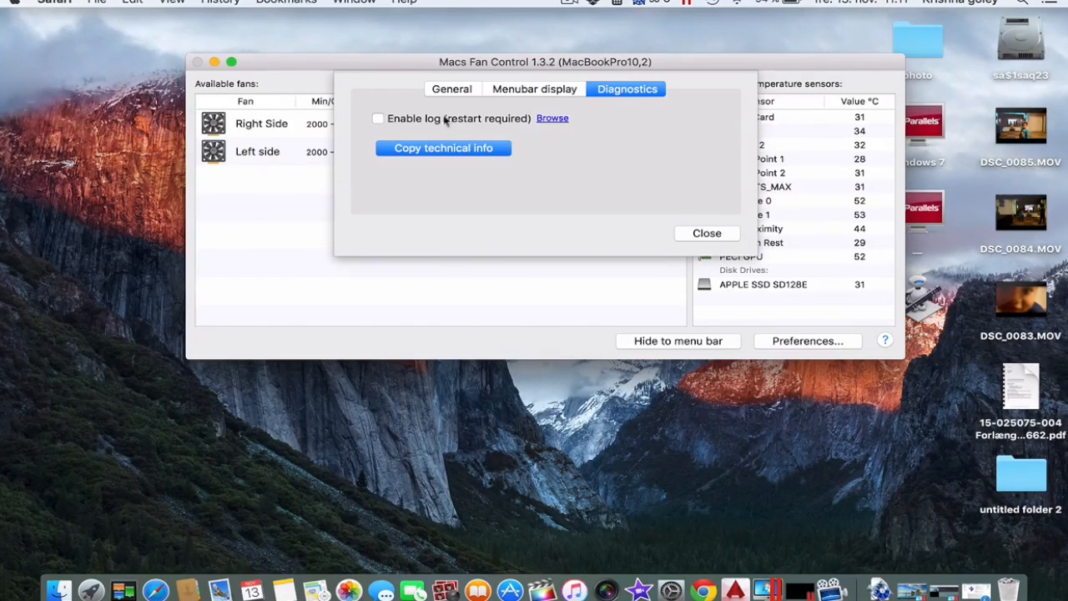
pyautogui.click(706, 234)
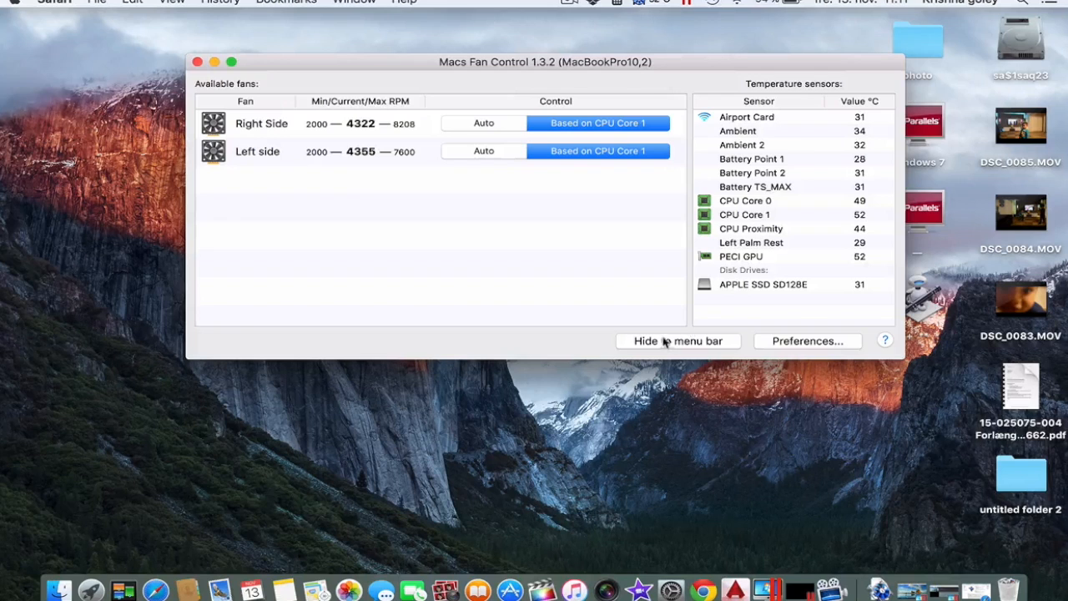
# Hide Macs Fan Control to the menu bar, leaving the desktop showing
pyautogui.click(197, 62)
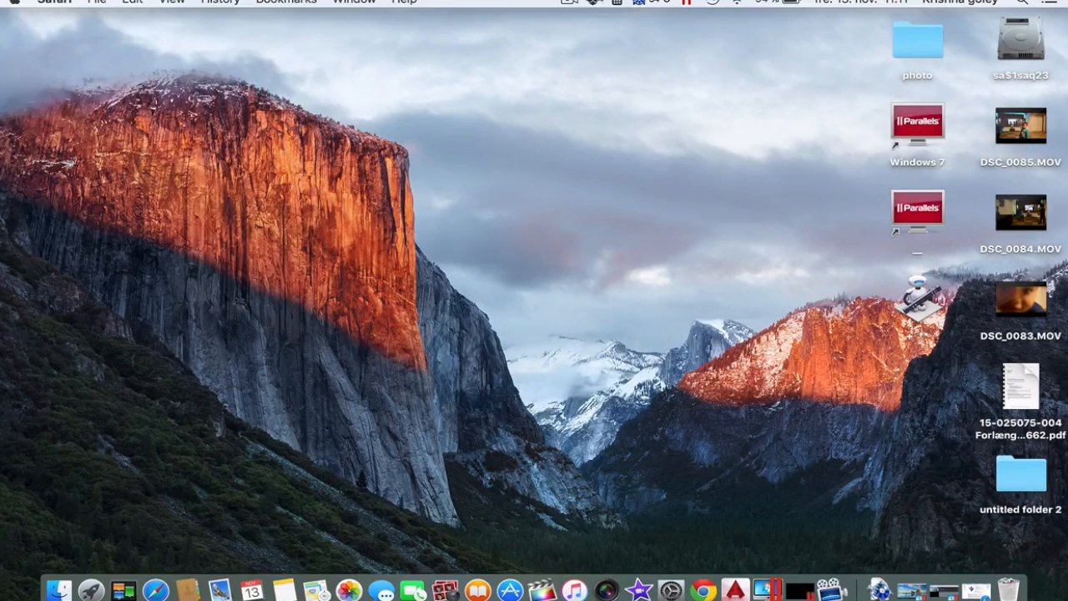